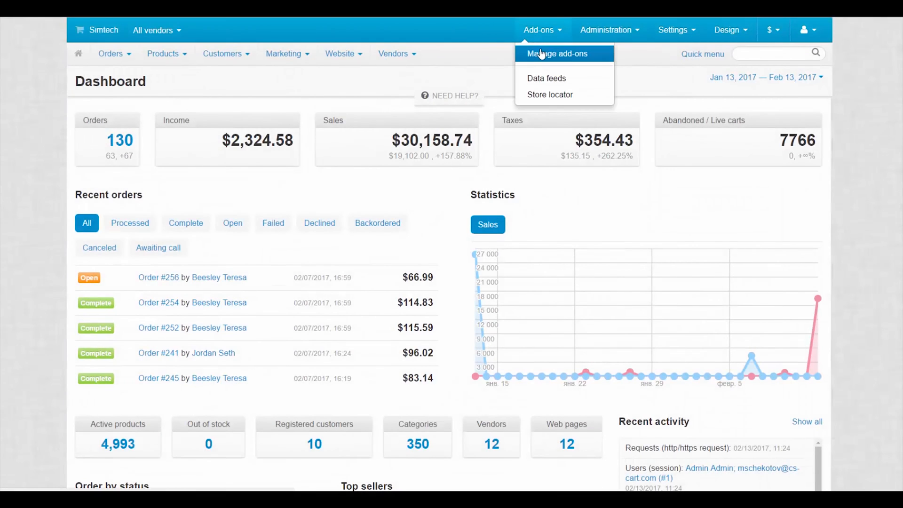
Locate PayPal Adaptive Payments in the installed add-ons and bring up its settings
click(557, 53)
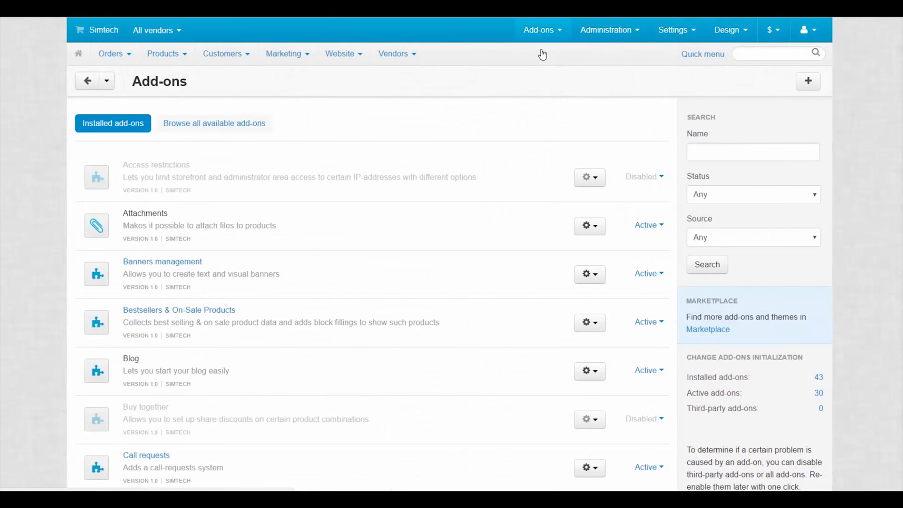
scroll(down, 3)
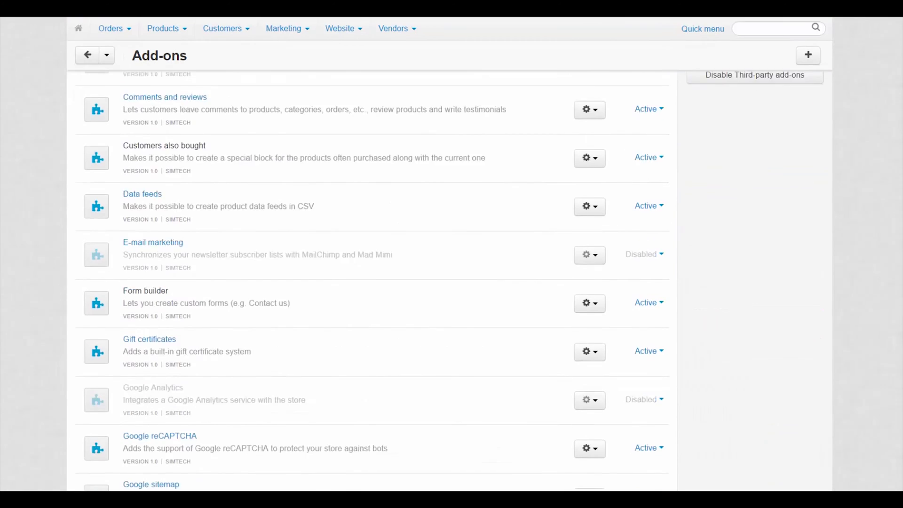
scroll(down, 3)
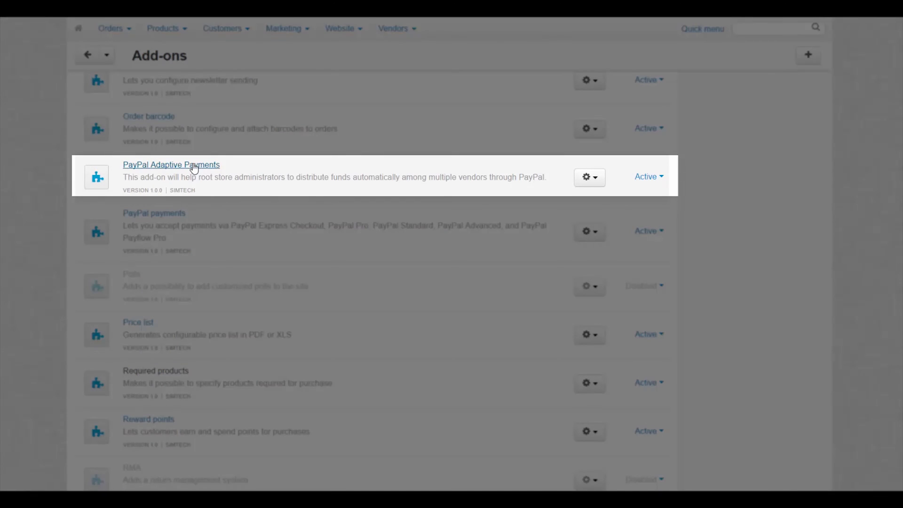
click(170, 164)
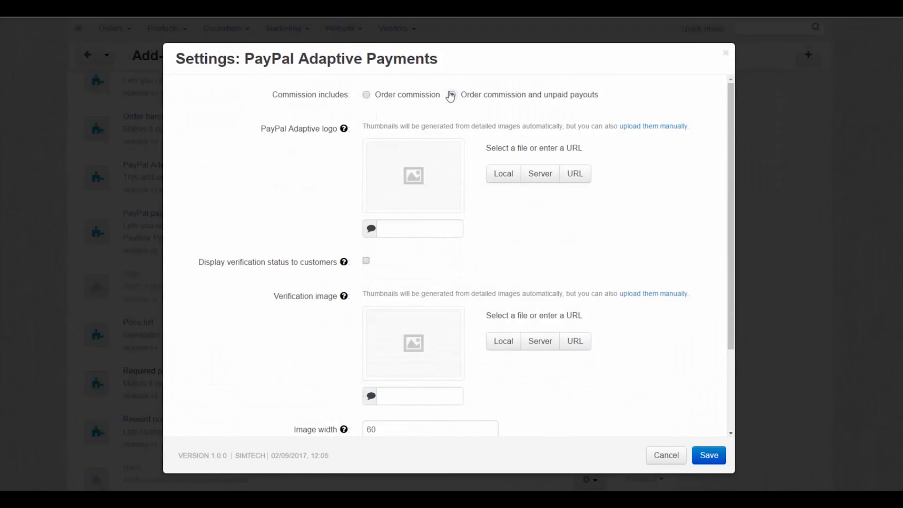
Set commission to 'Order commission and unpaid payouts' and save the add-on settings
click(451, 95)
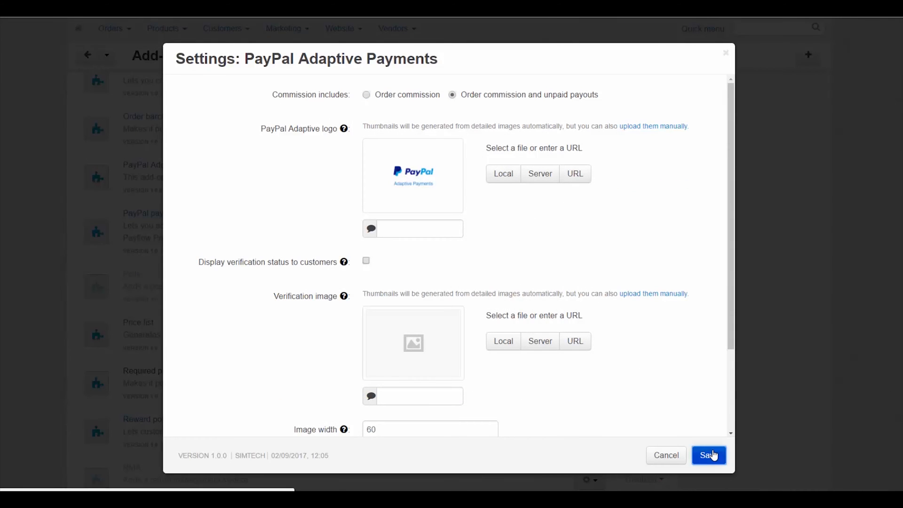
click(709, 455)
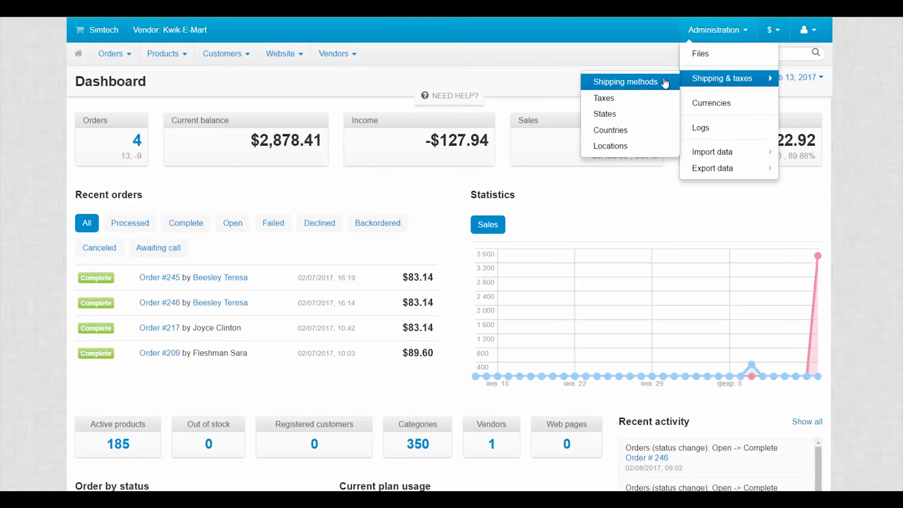
Create a USPS shipping method with manual rate calculation for vendor Kwik-E-Mart
click(625, 81)
text(US)
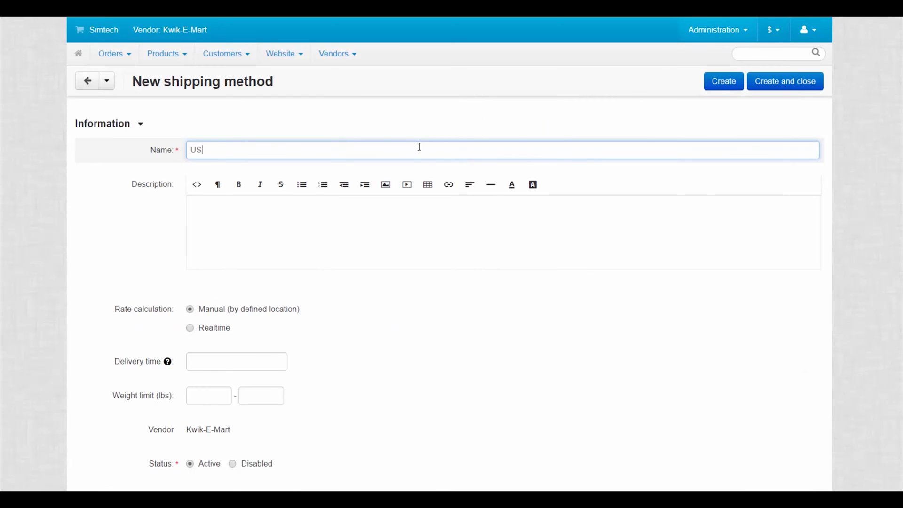
text(PS)
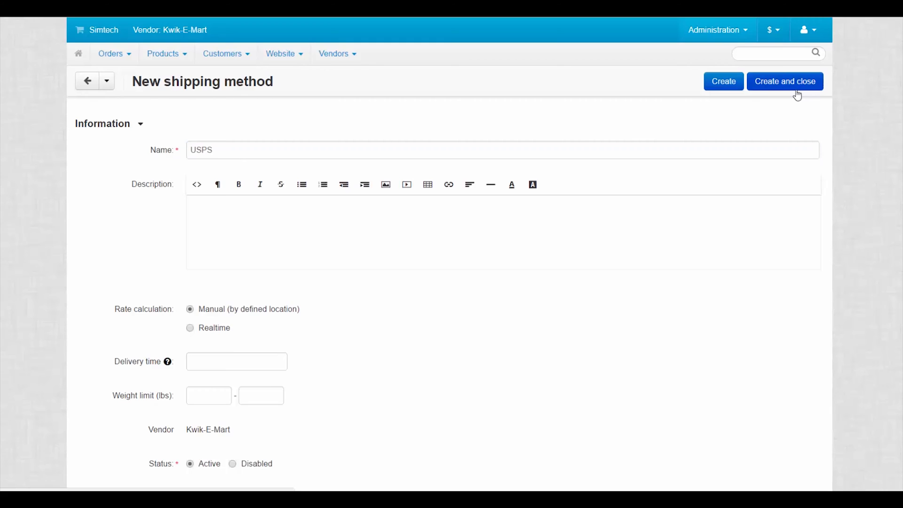
click(784, 80)
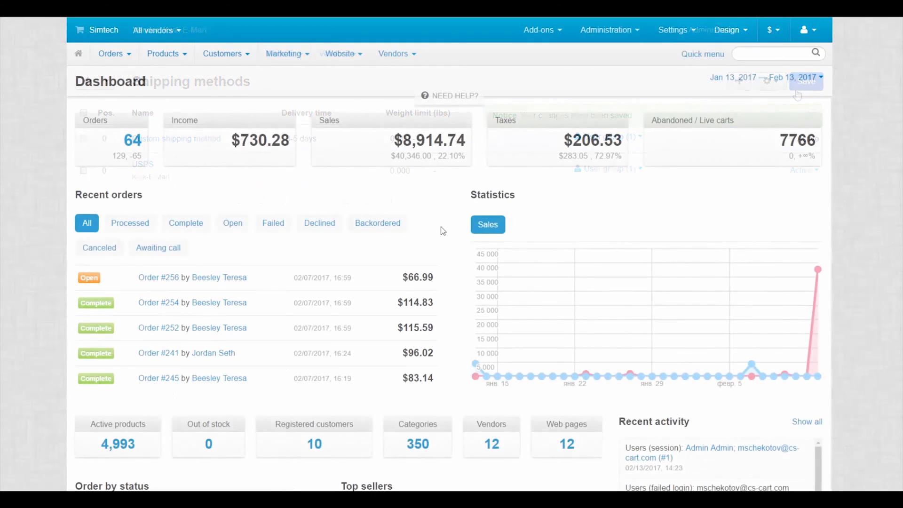
Create a new user group named Manager of type Administrator
click(222, 53)
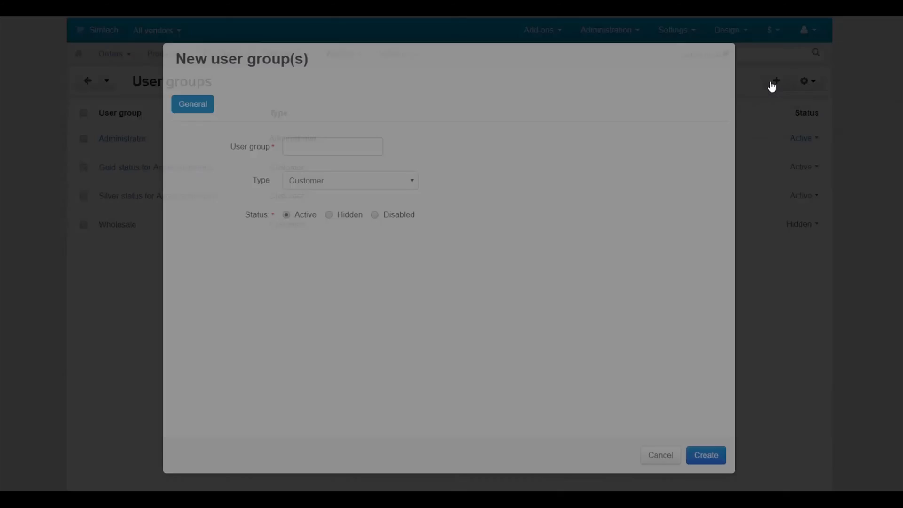
text(Manage)
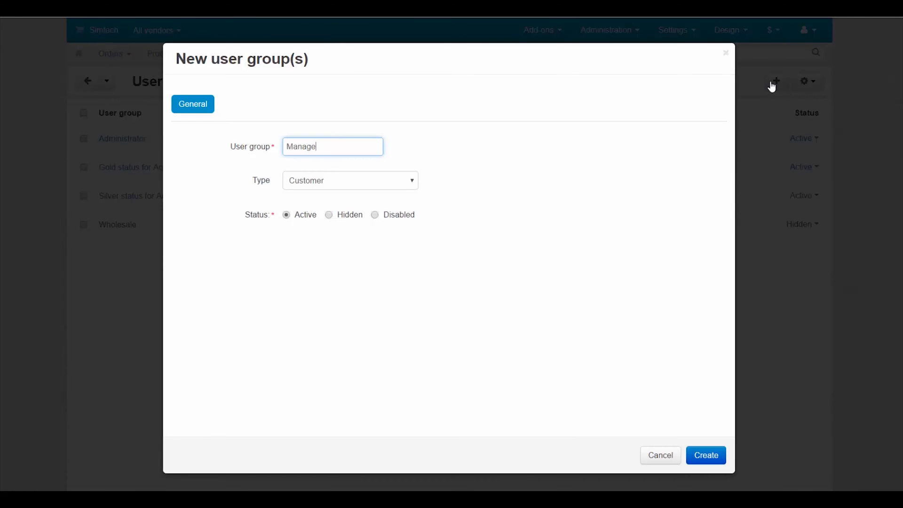
click(350, 181)
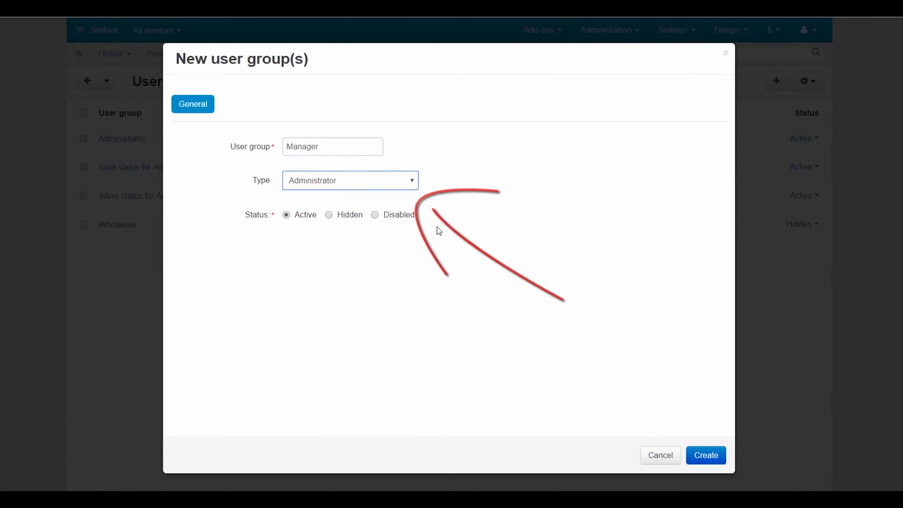
click(704, 455)
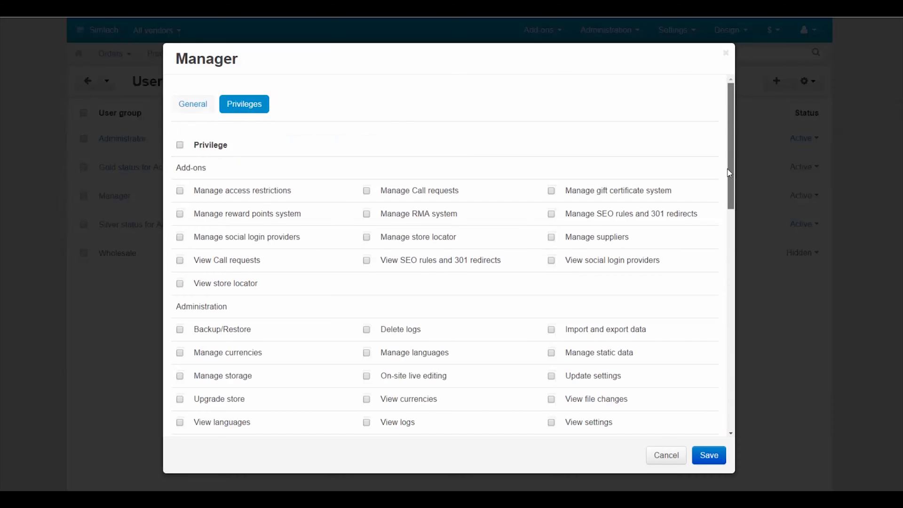
Grant the Manager group order, user and Approve vendor products privileges
scroll(down, 3)
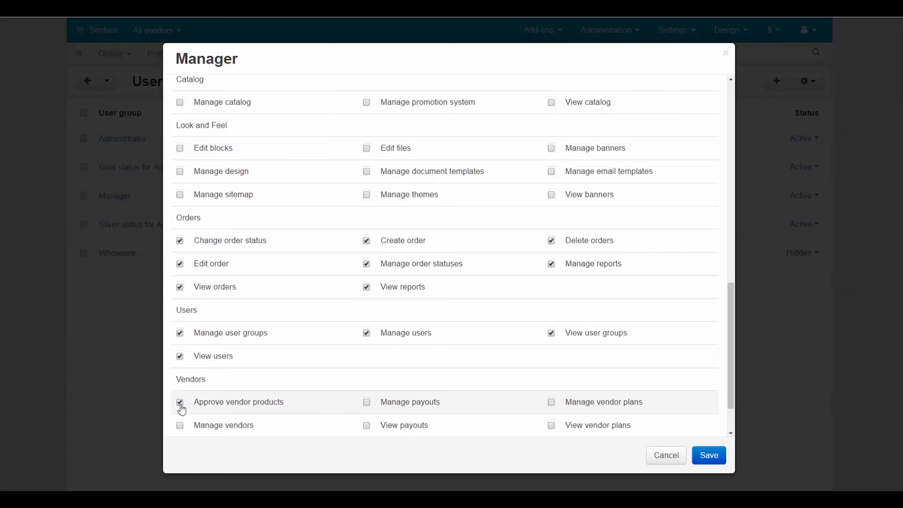
click(709, 455)
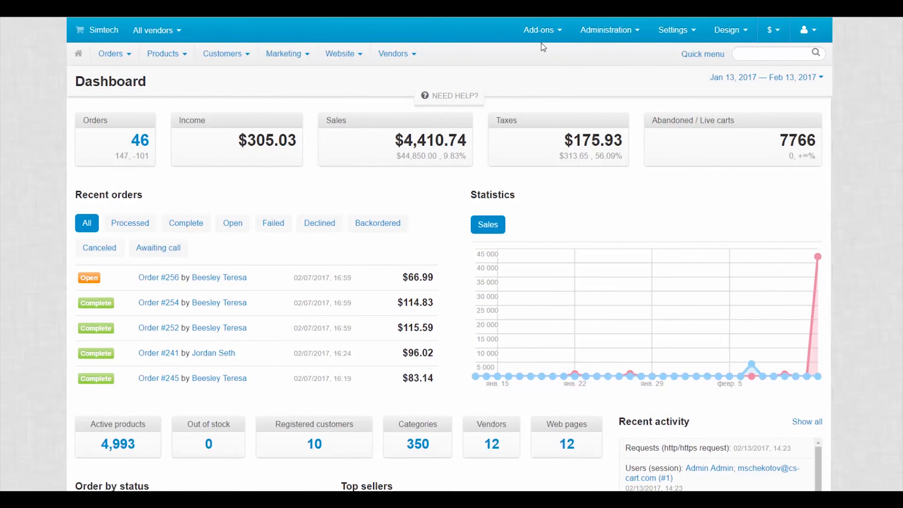
click(538, 29)
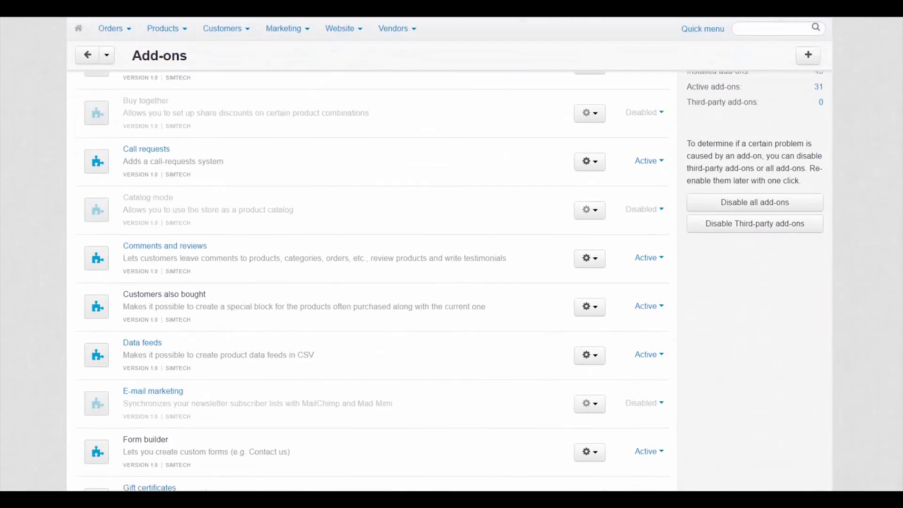
scroll(down, 3)
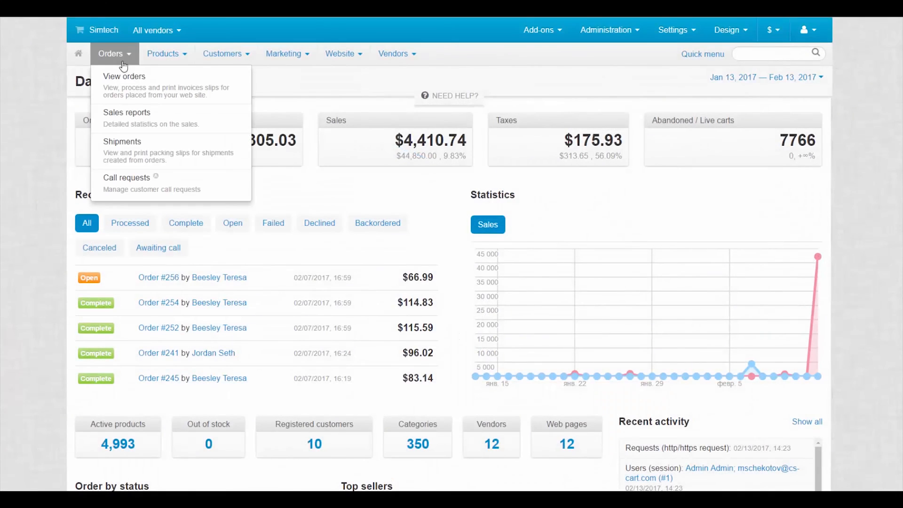
mouse_move(126, 118)
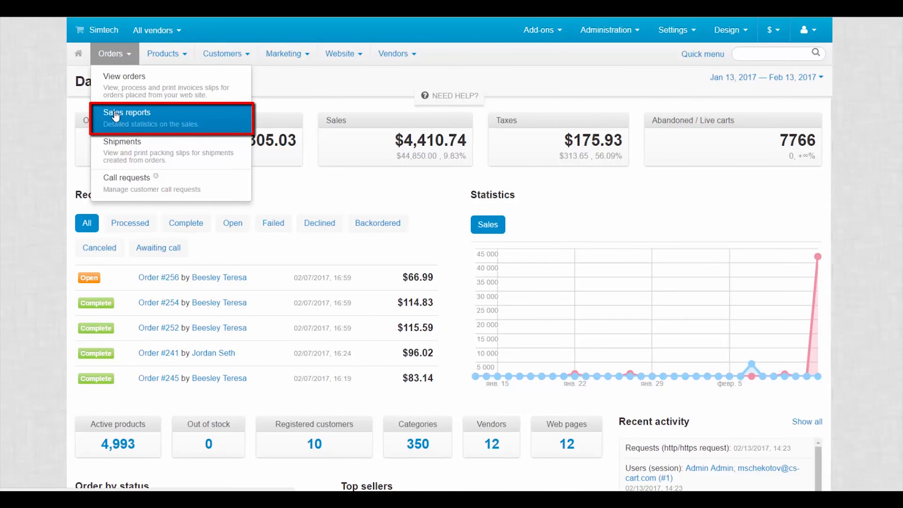
Browse the sales reports: product sales, category sales and shipping cost per order
click(126, 112)
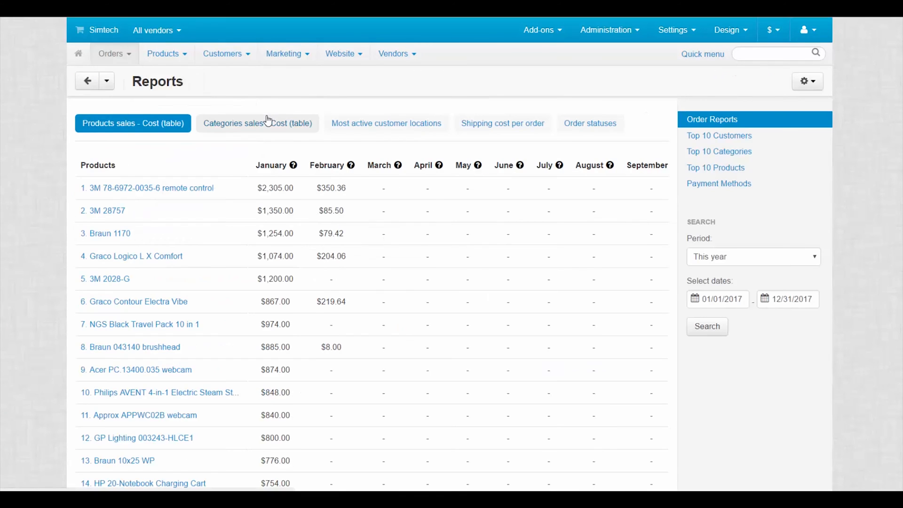
click(257, 123)
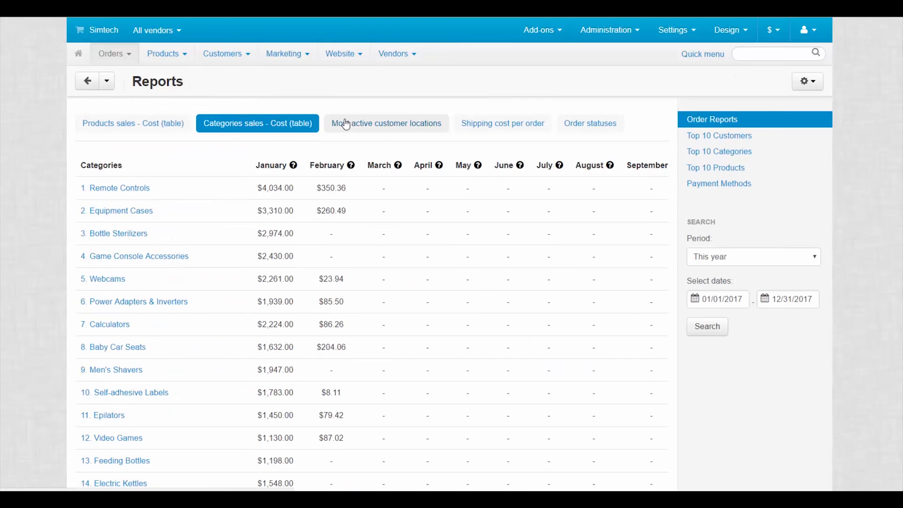
click(501, 123)
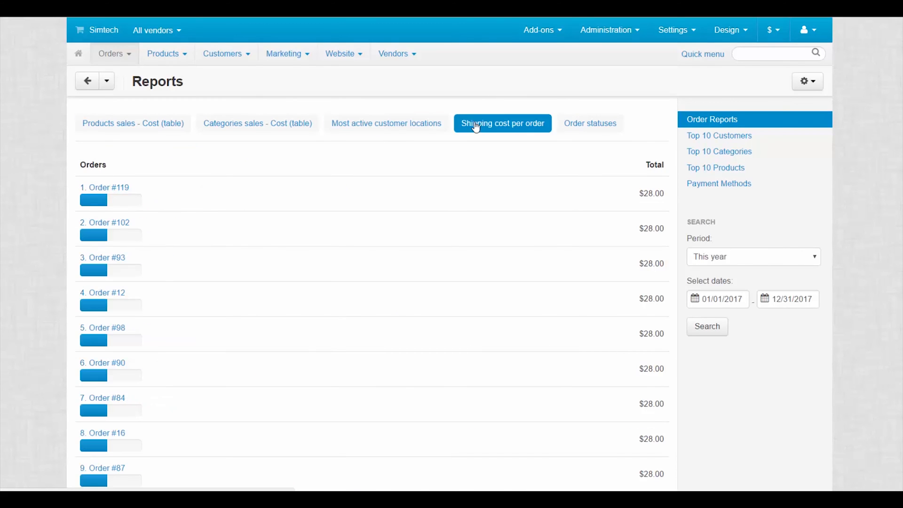
click(589, 123)
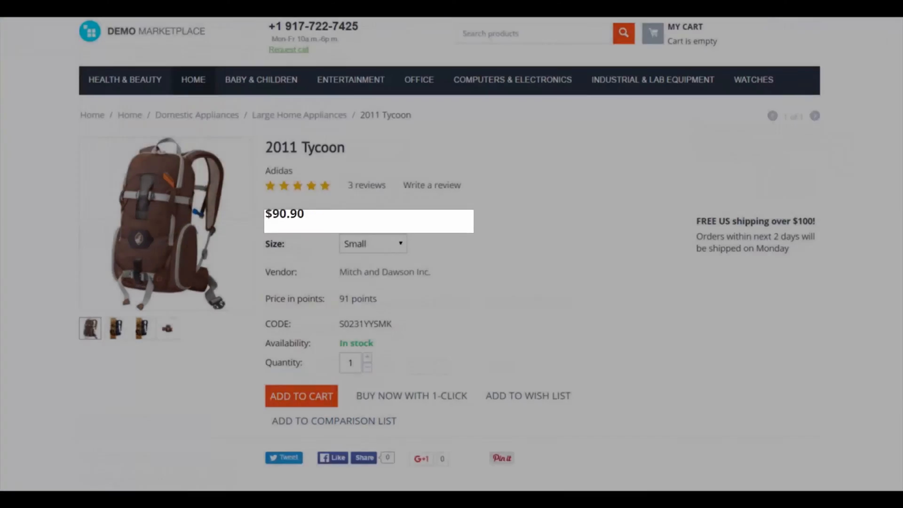
Go to Website > Comments and reviews moderation
scroll(down, 3)
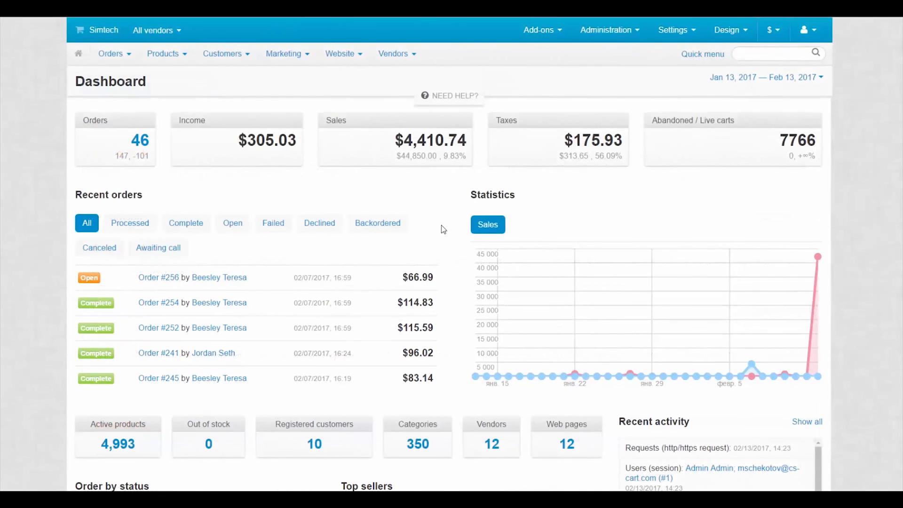
click(339, 53)
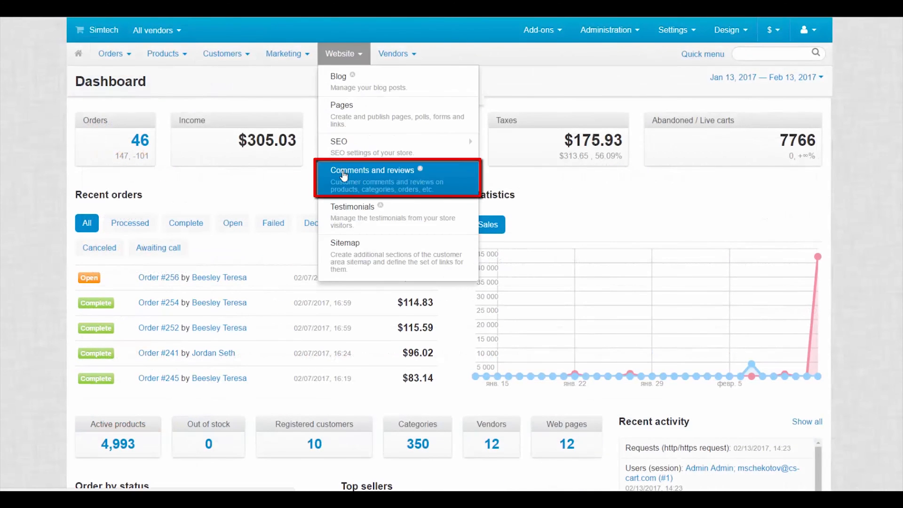
click(373, 170)
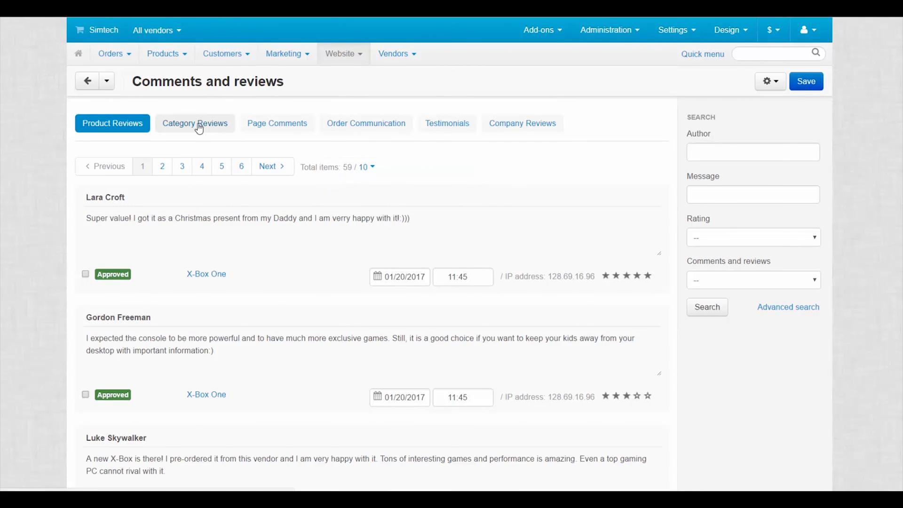
Browse category reviews, page comments, order communication, testimonials and company reviews
click(194, 122)
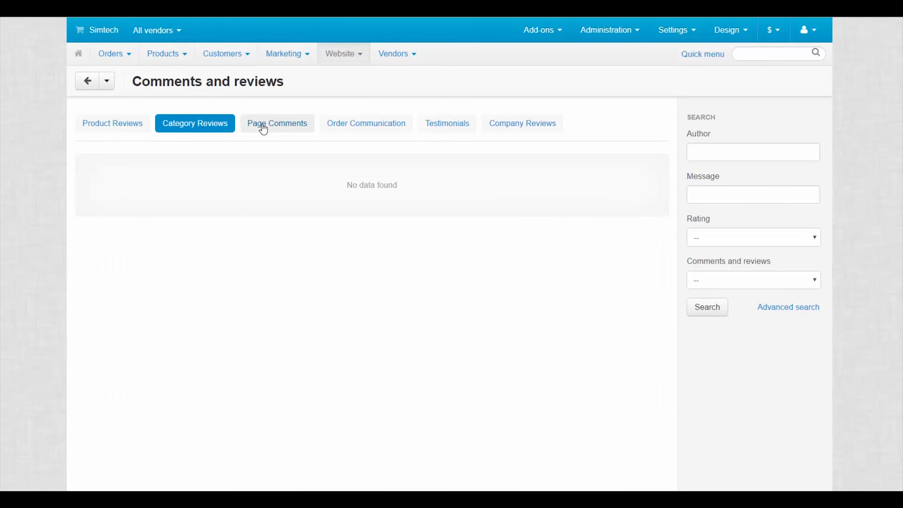
click(276, 123)
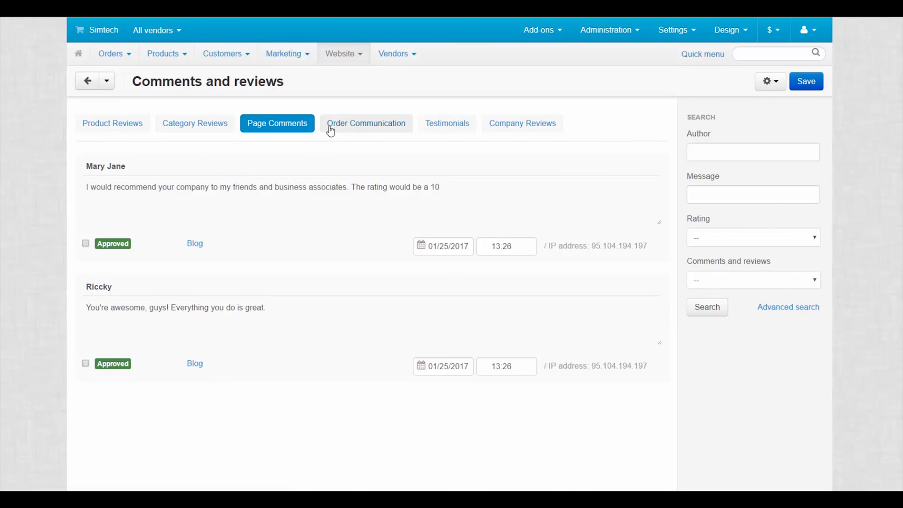
click(365, 123)
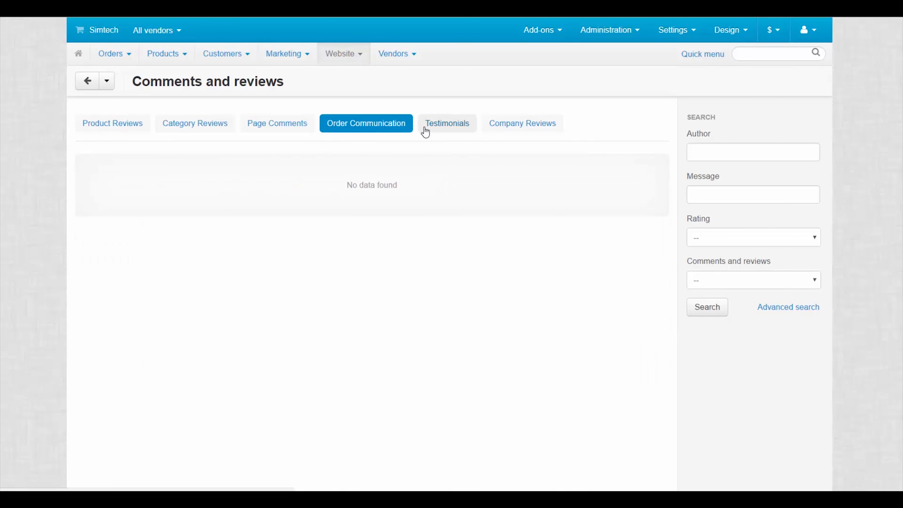
click(446, 123)
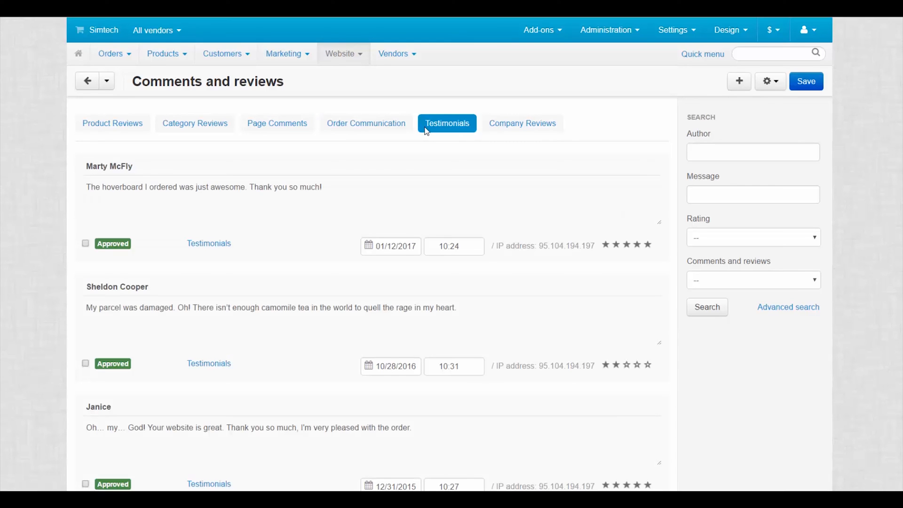
mouse_move(453, 127)
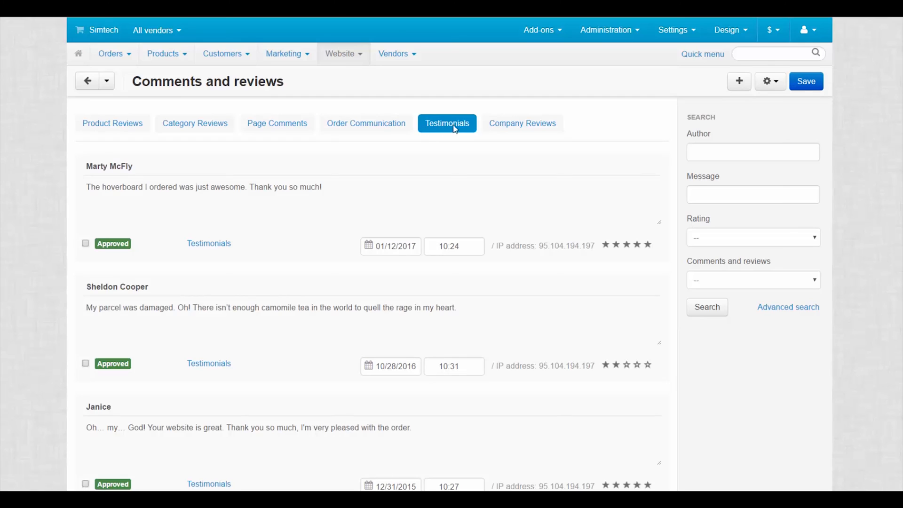
click(522, 123)
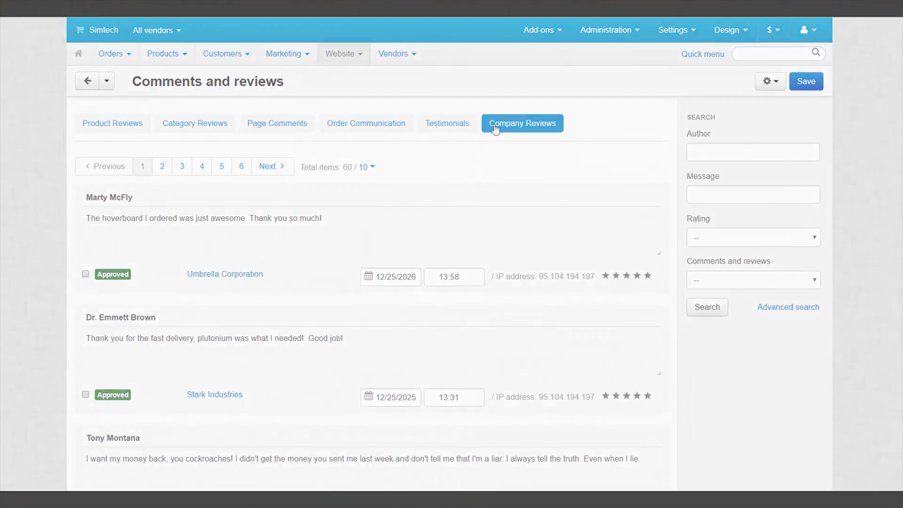